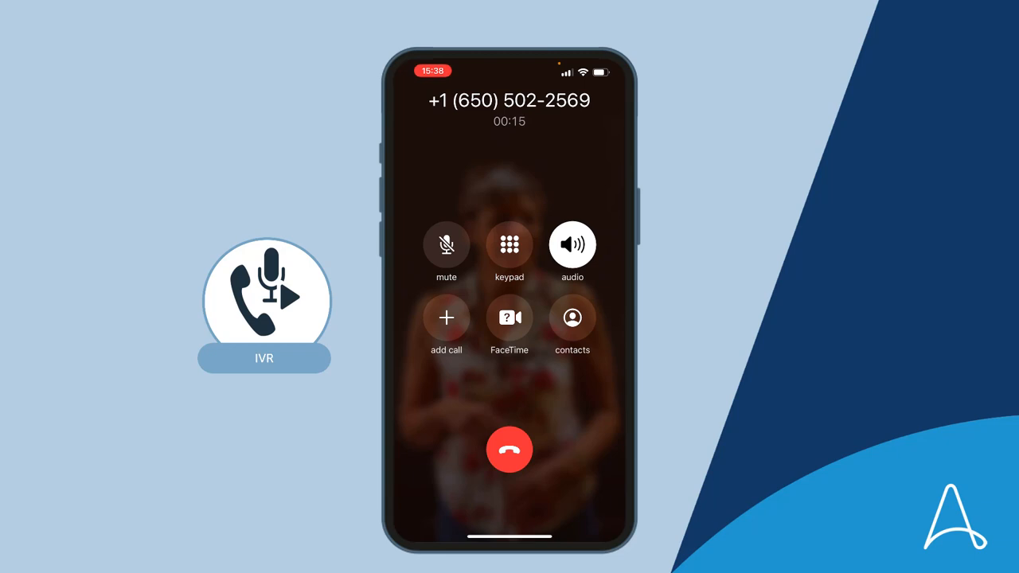
Step: Enter menu option 1, then 9999 12345, on the in-call keypad
left_click(508, 244)
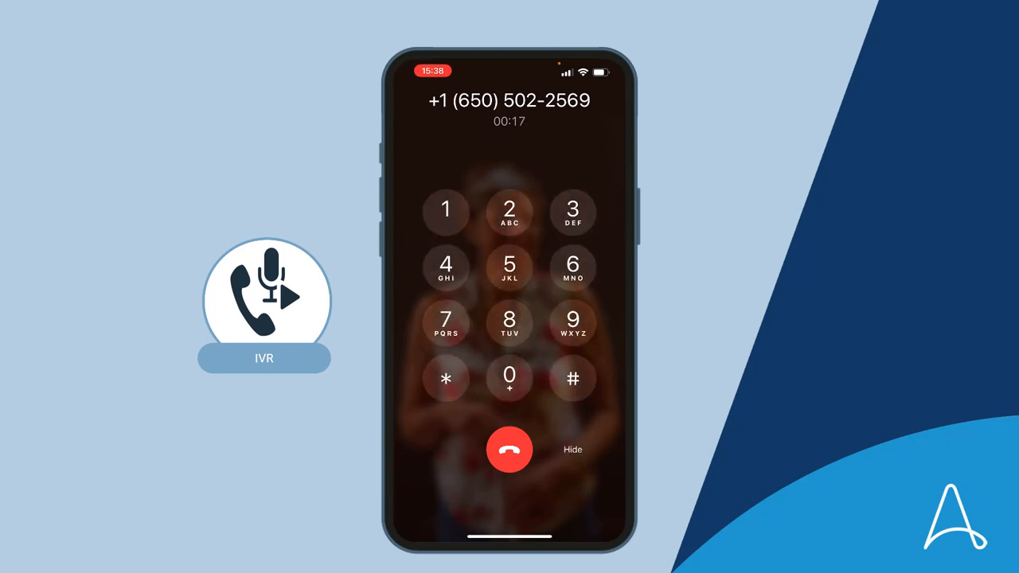
left_click(446, 209)
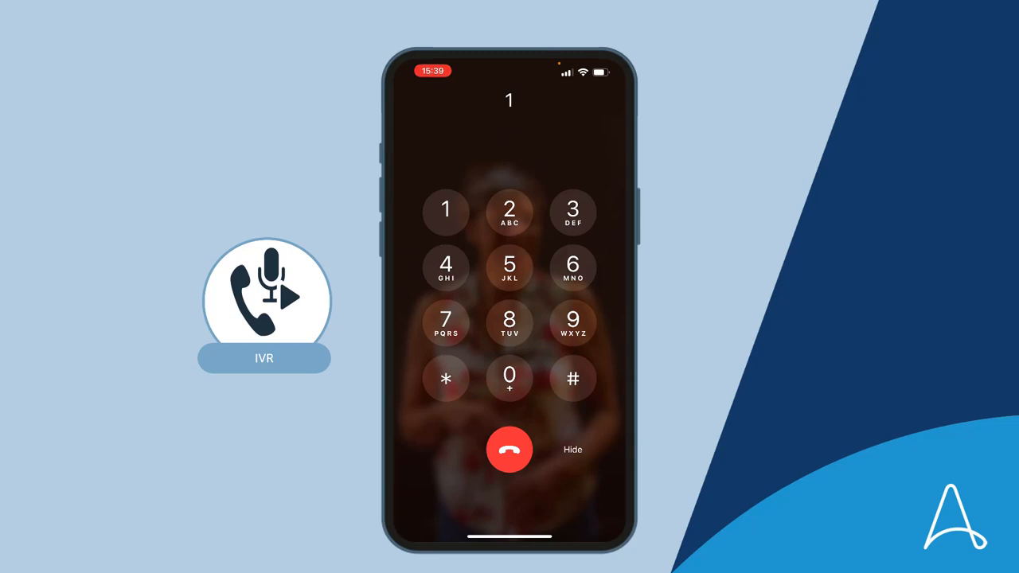
left_click(572, 322)
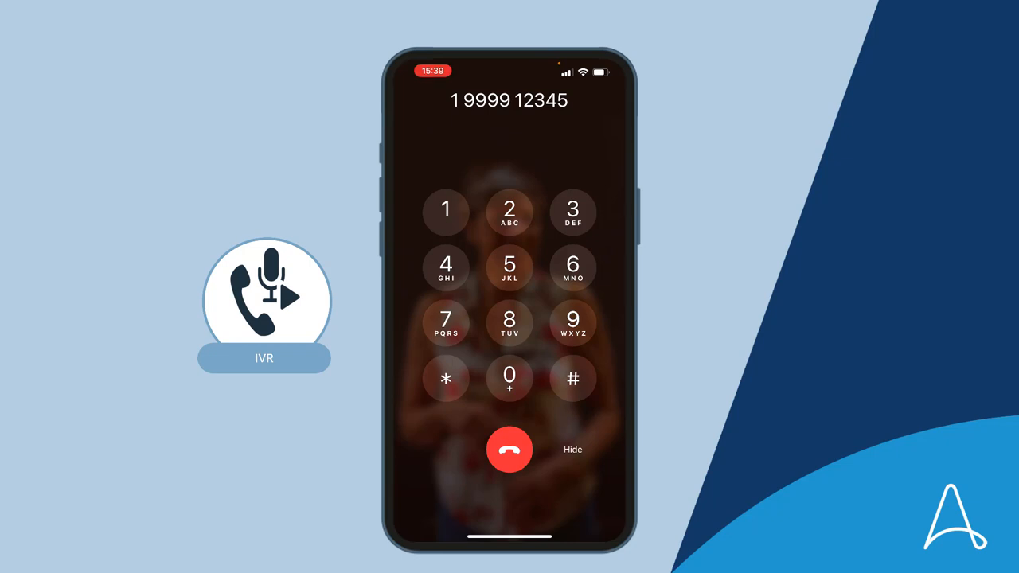
left_click(446, 209)
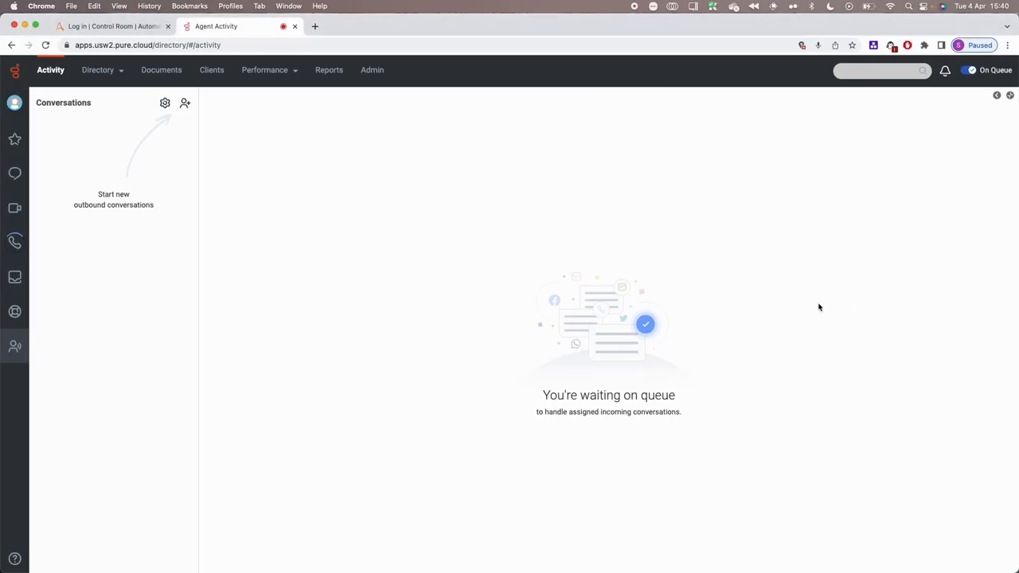
mouse_move(424, 144)
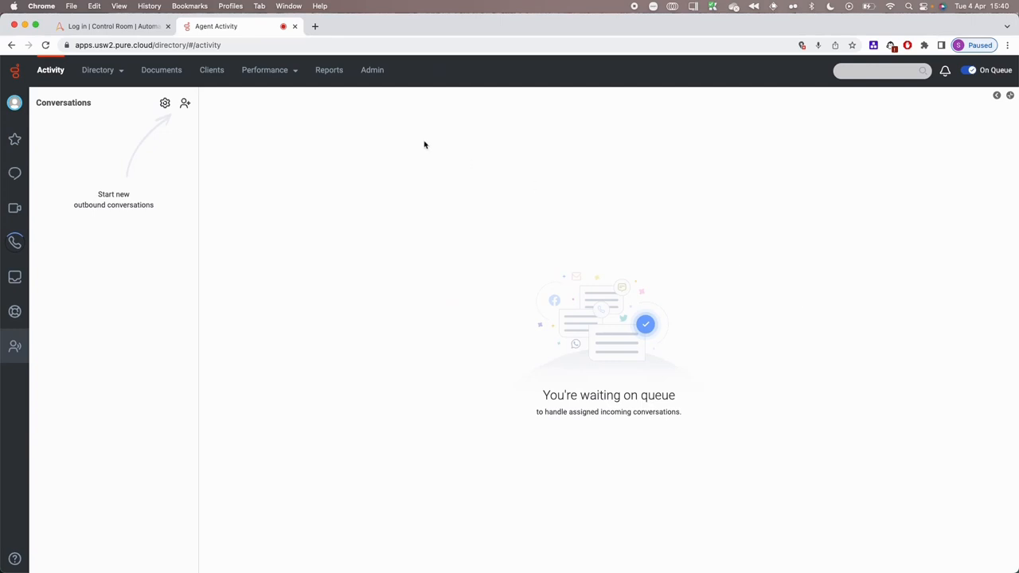
mouse_move(317, 163)
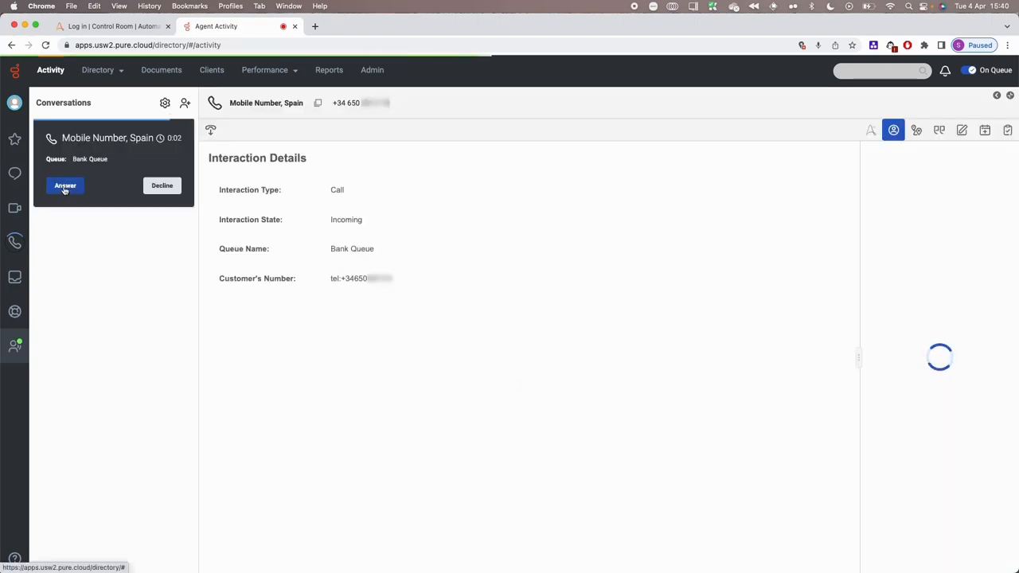
Step: Accept the Bank Queue call from the Spanish mobile number and mute the microphone
left_click(65, 185)
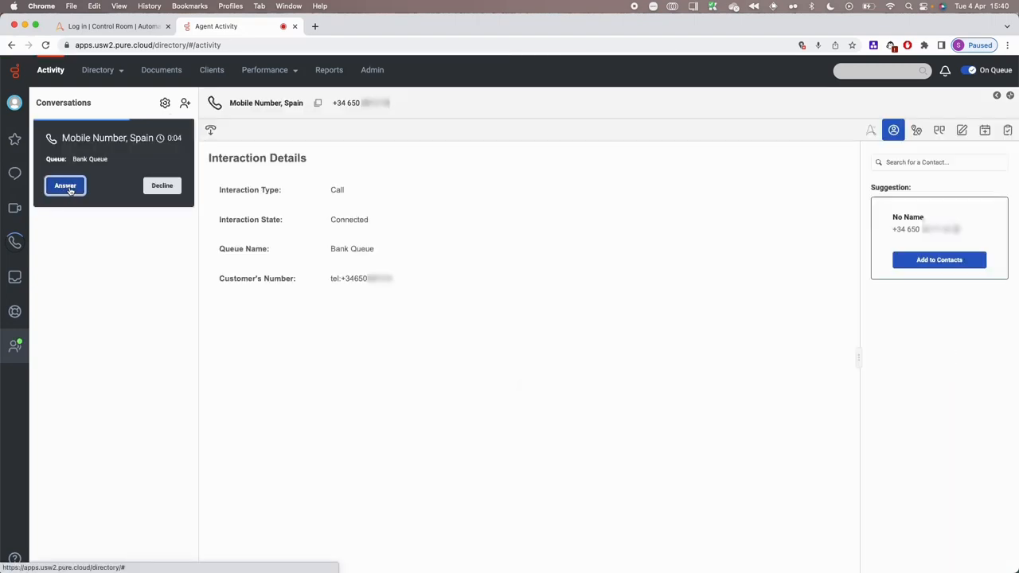
left_click(66, 185)
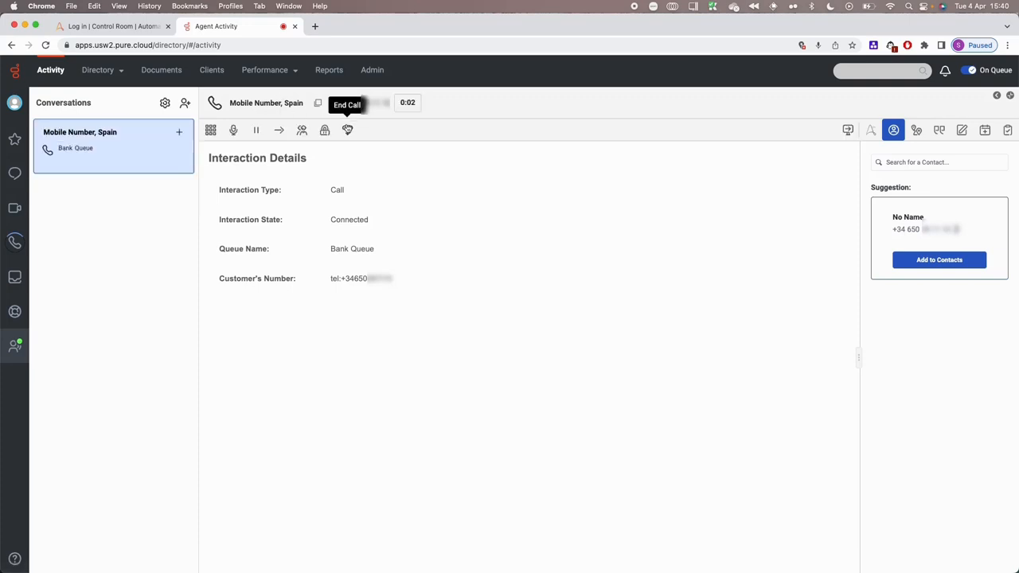
left_click(233, 129)
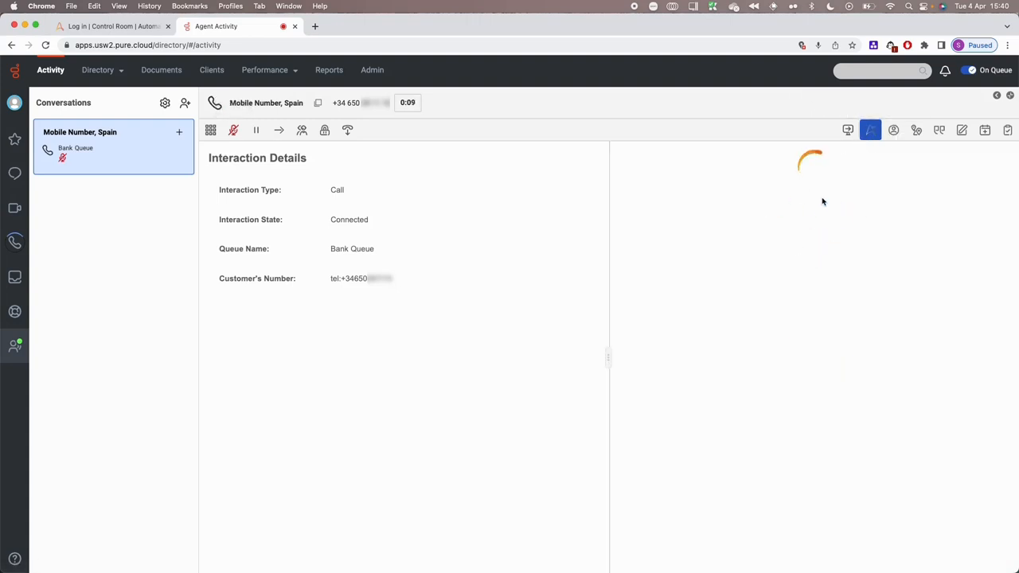
Step: Open Automation Co-Pilot to load the Reset Pin / Account Activation customer details
left_click(870, 130)
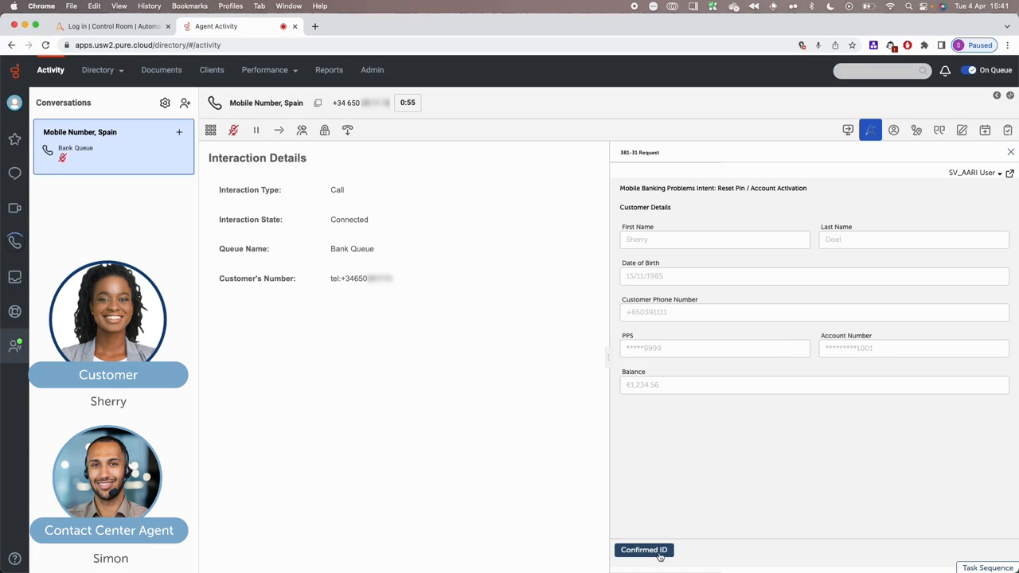
Step: Mark the caller's ID as confirmed and submit Activate Account
left_click(643, 550)
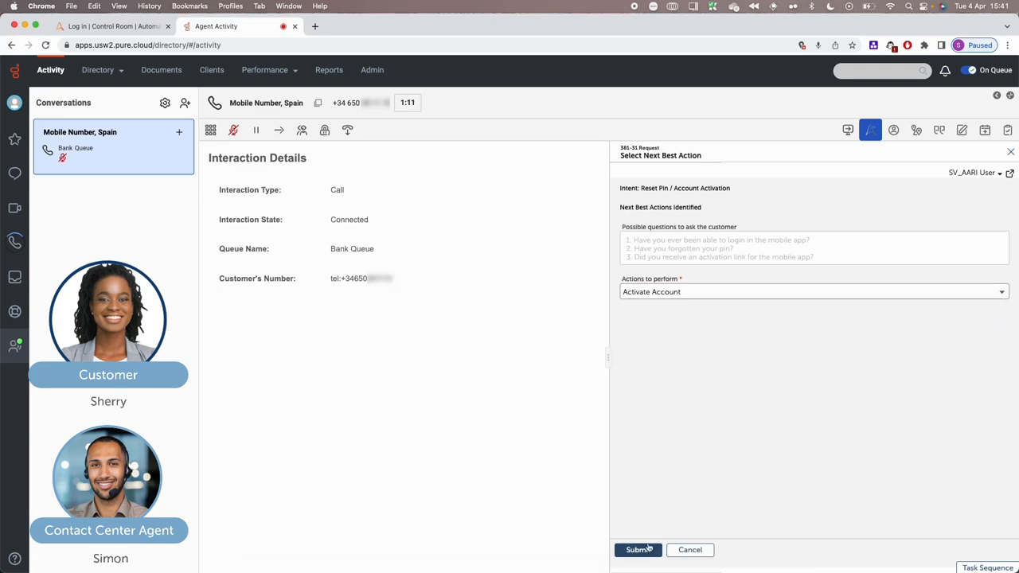
left_click(637, 549)
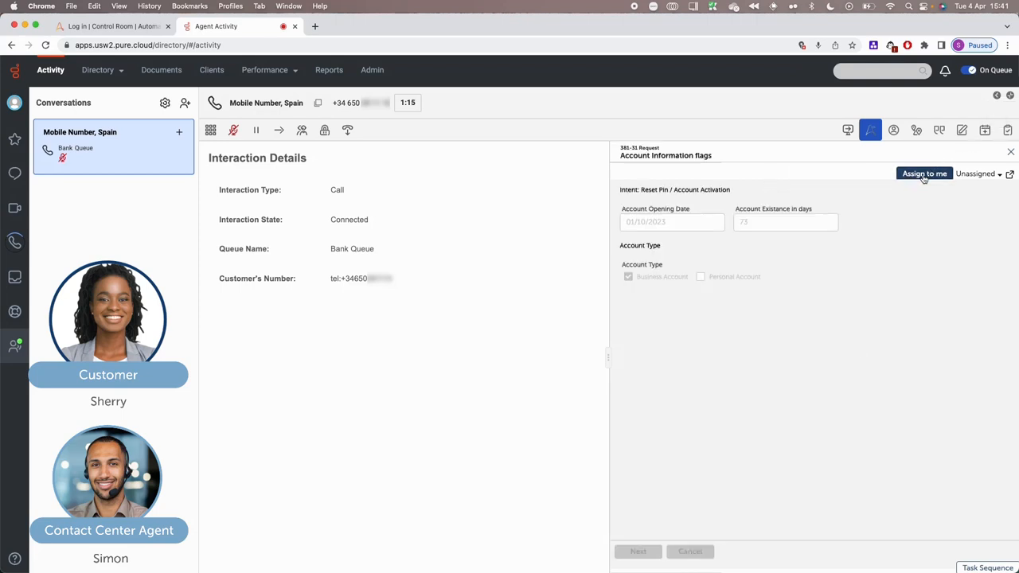
Step: Assign the Account Information flags step to yourself
left_click(924, 173)
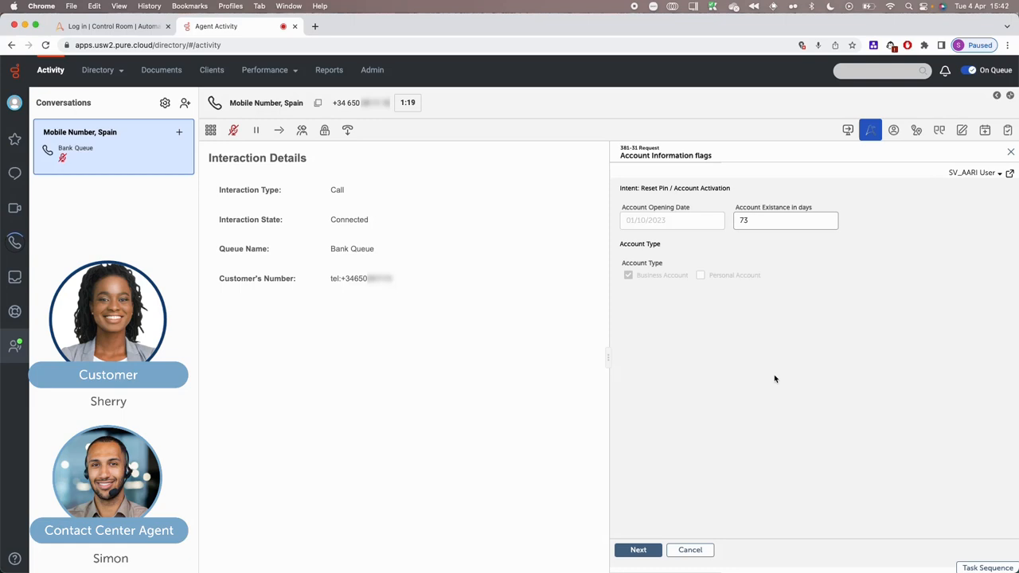
mouse_move(680, 382)
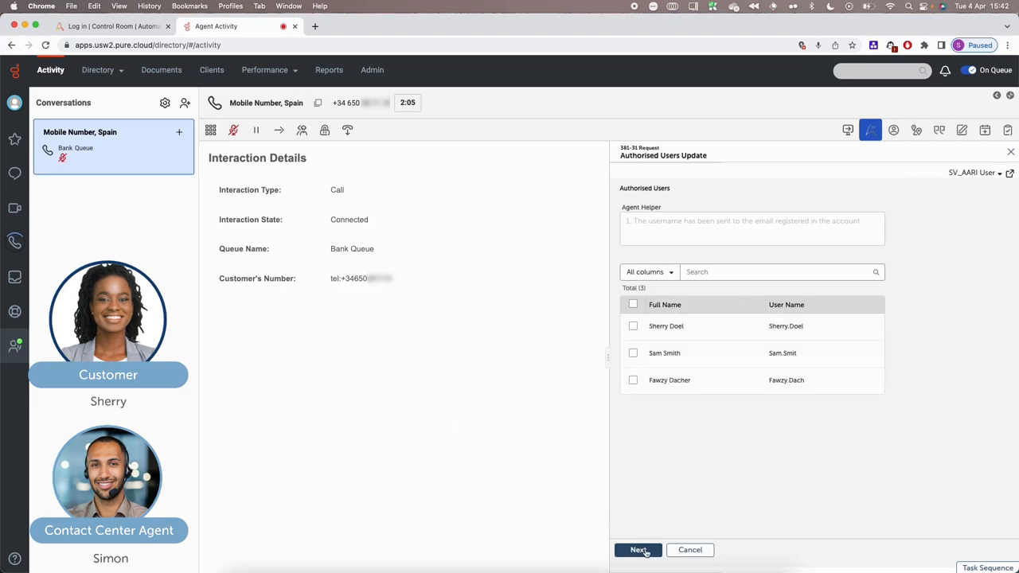
Step: Continue past Authorised Users Update and assign Customer Education to yourself
left_click(638, 550)
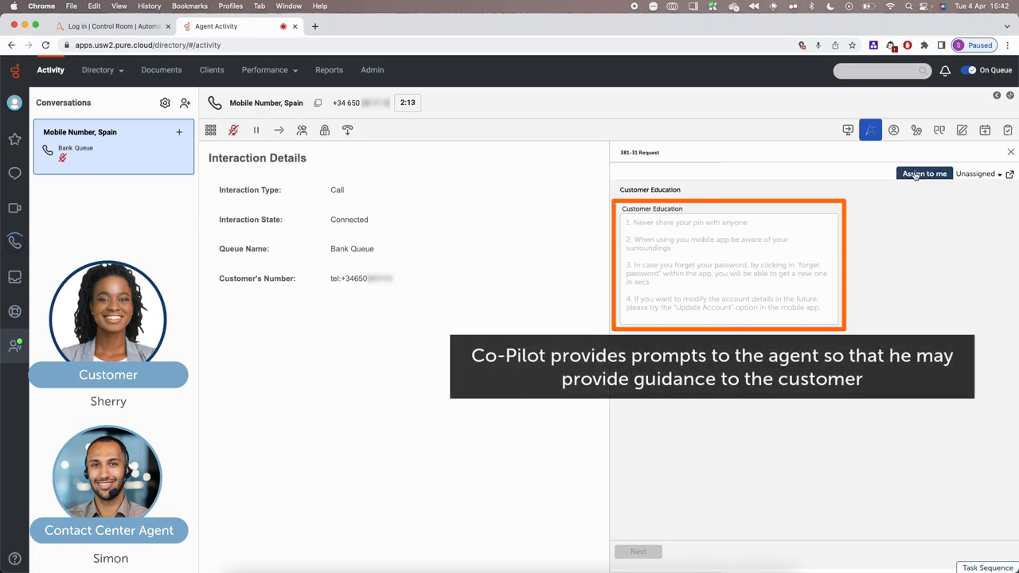
left_click(925, 174)
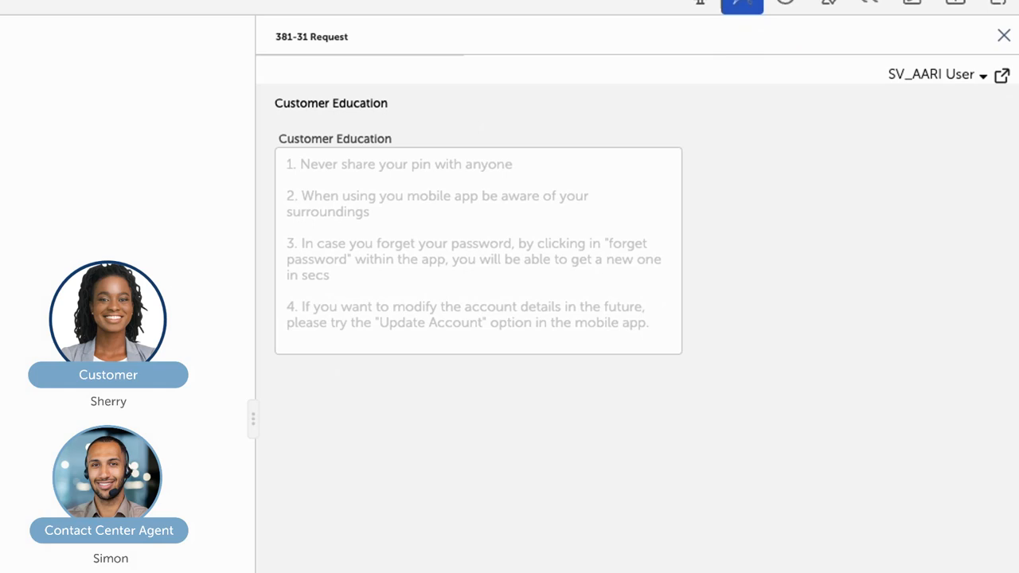
mouse_move(521, 569)
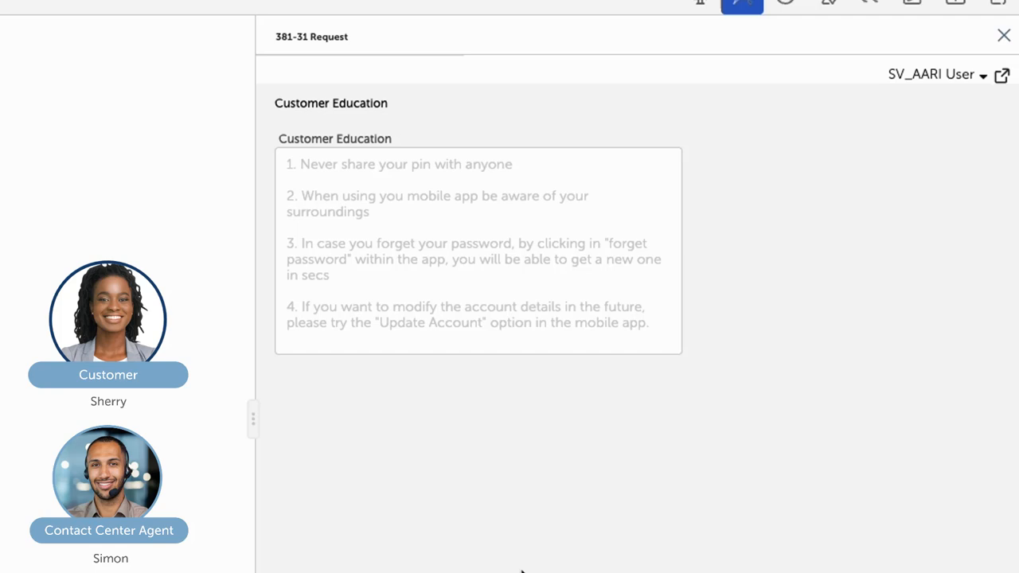
mouse_move(516, 502)
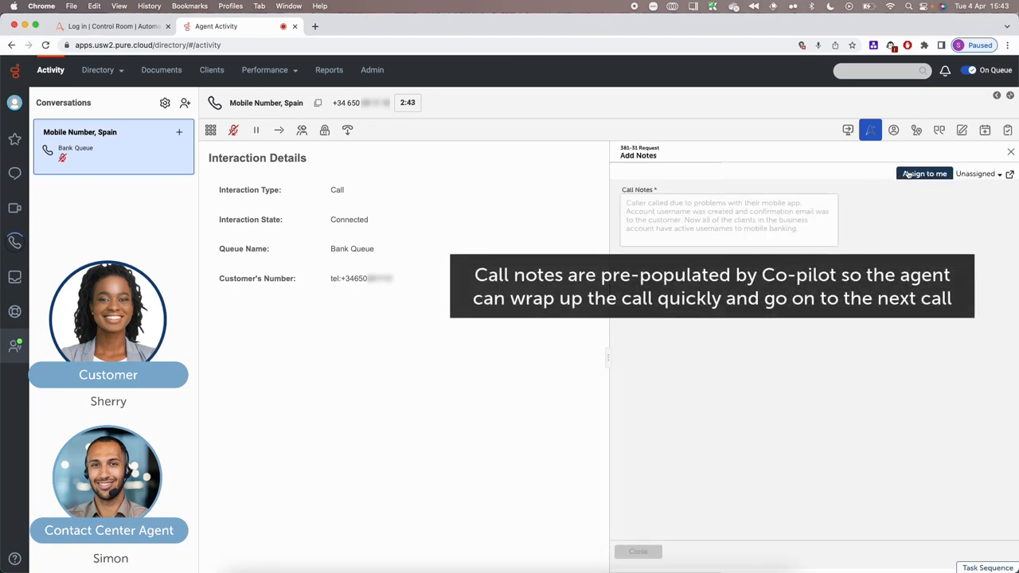
Step: Assign the Add Notes step to yourself and close the pre-filled call notes
left_click(923, 174)
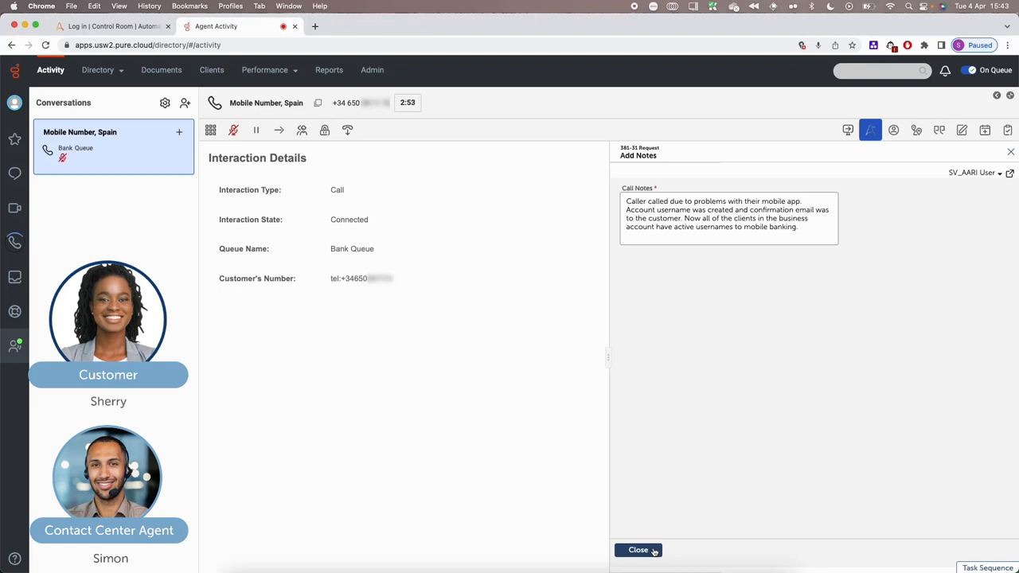
mouse_move(695, 479)
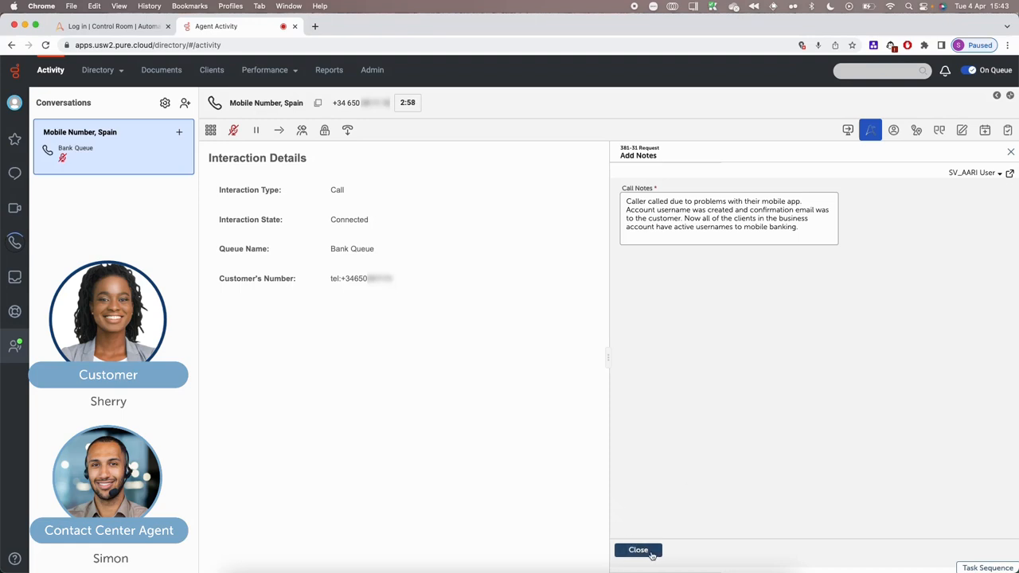
left_click(637, 549)
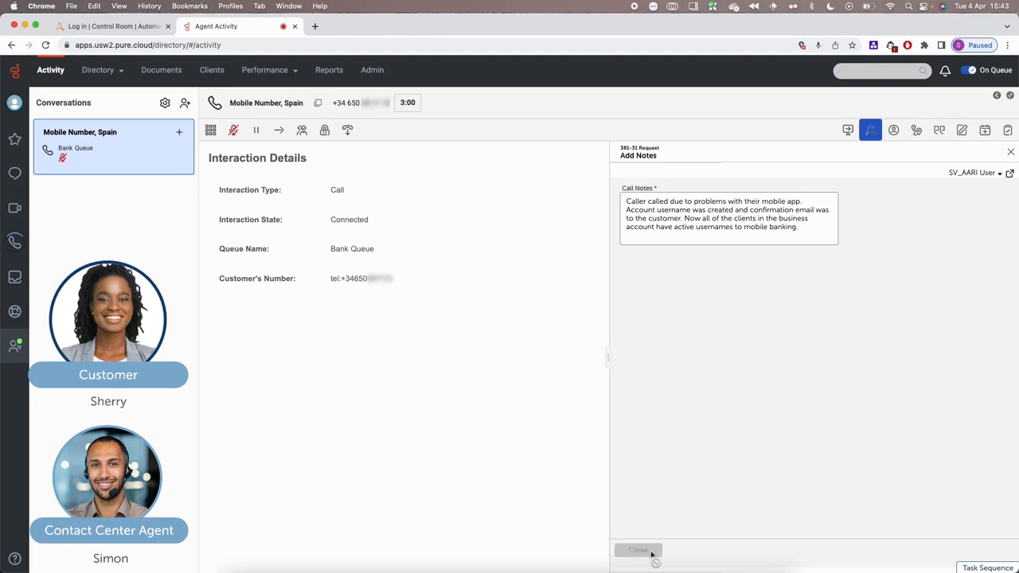